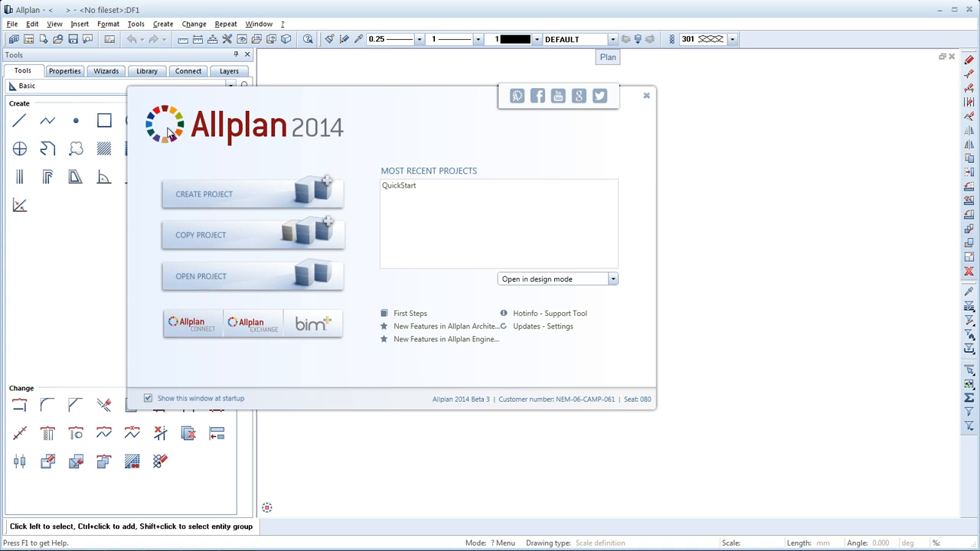
pyautogui.moveTo(314, 166)
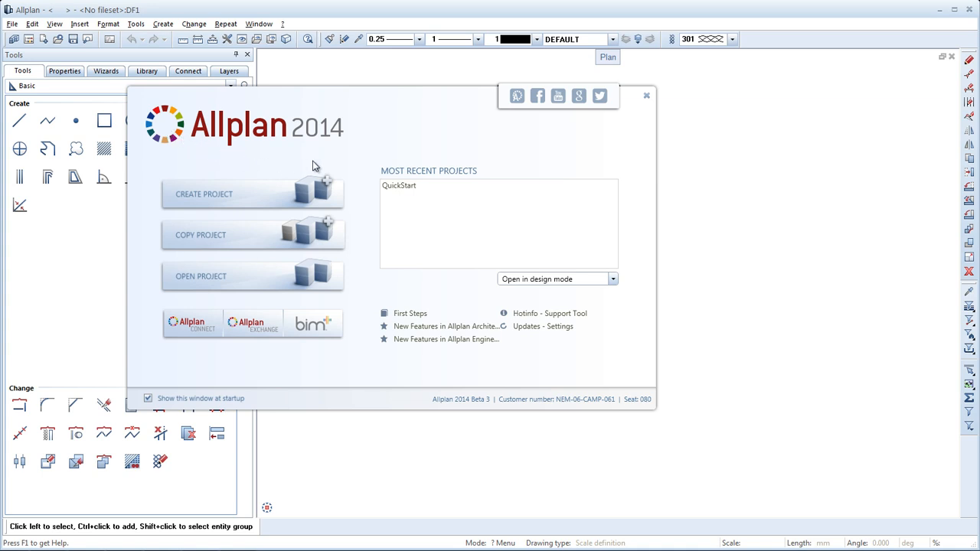
pyautogui.moveTo(366, 170)
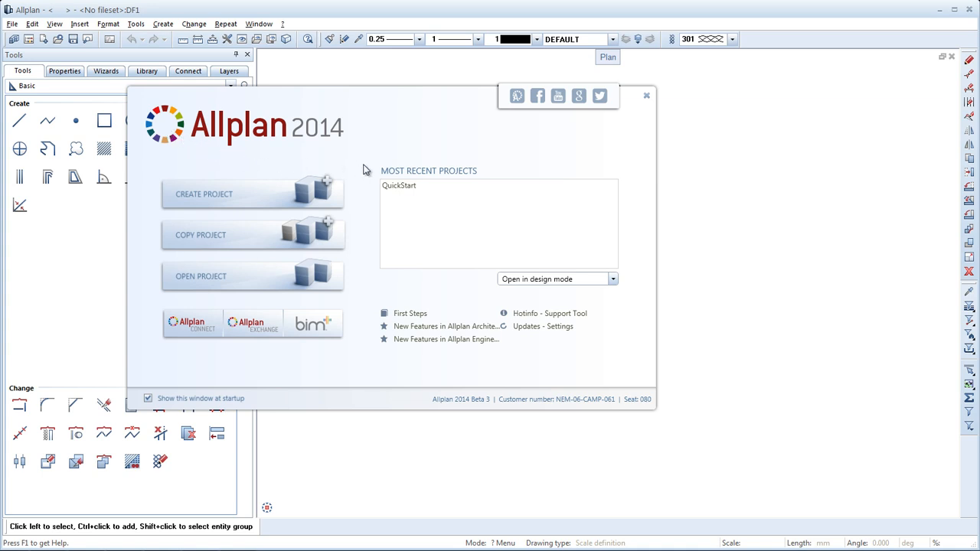
pyautogui.moveTo(367, 172)
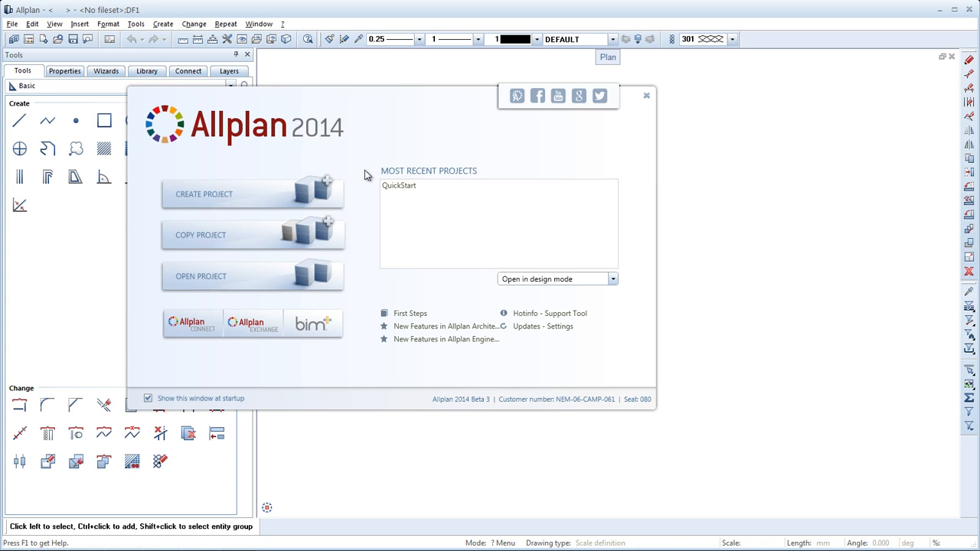
pyautogui.moveTo(364, 333)
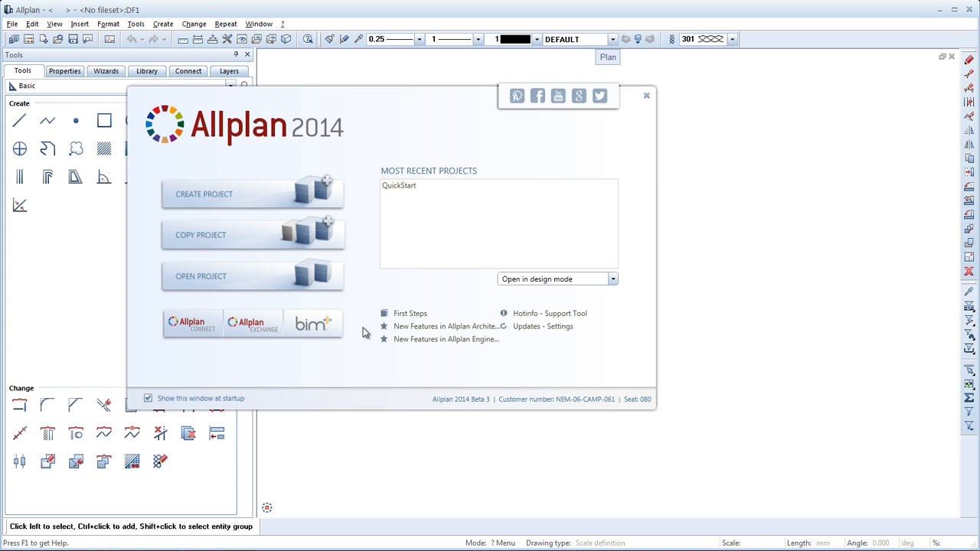
pyautogui.moveTo(285, 359)
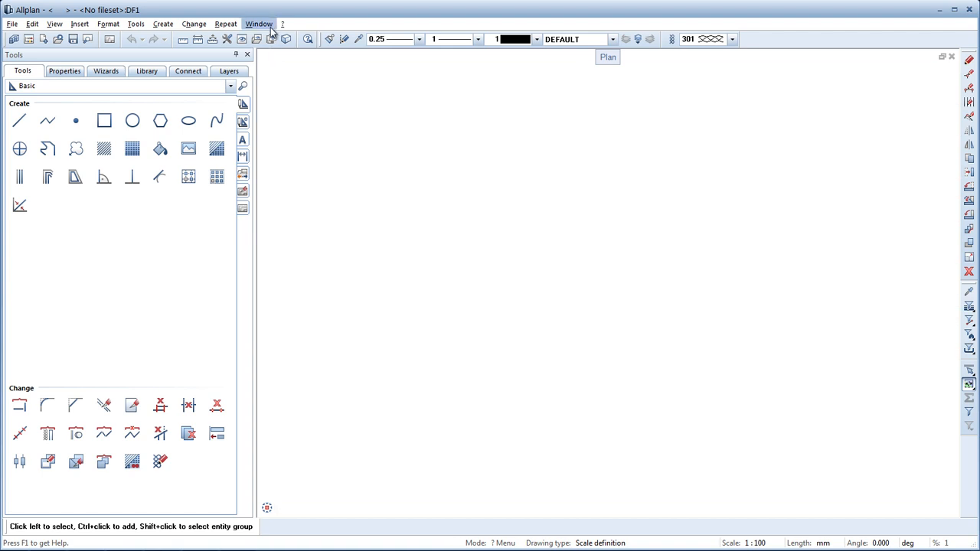
pyautogui.click(259, 24)
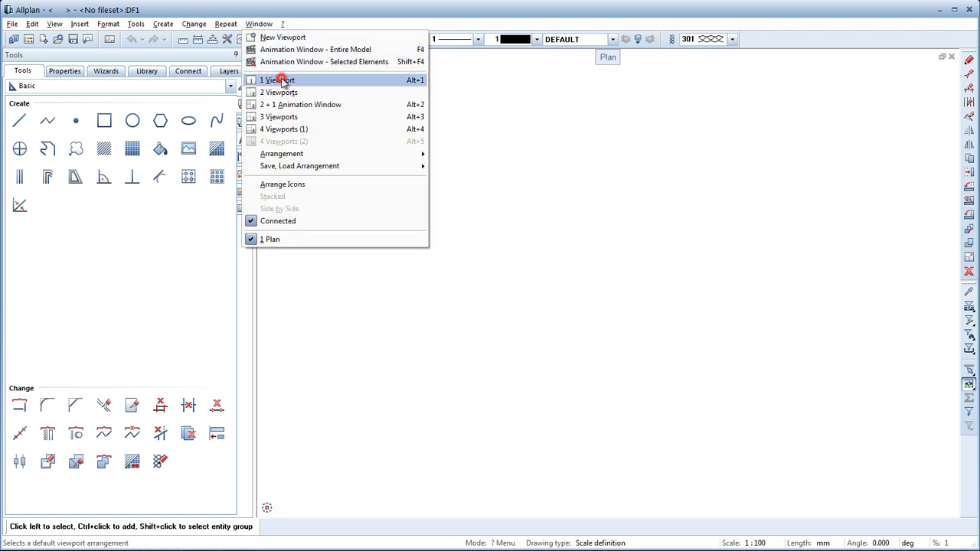
pyautogui.click(277, 80)
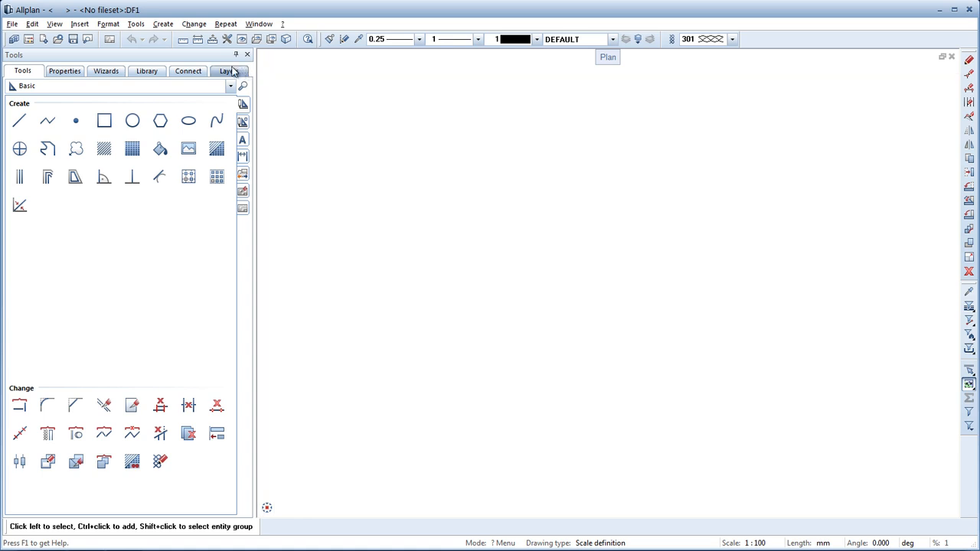
# Step: Switch the workspace to the Palette Configuration from the View default configurations
pyautogui.click(55, 25)
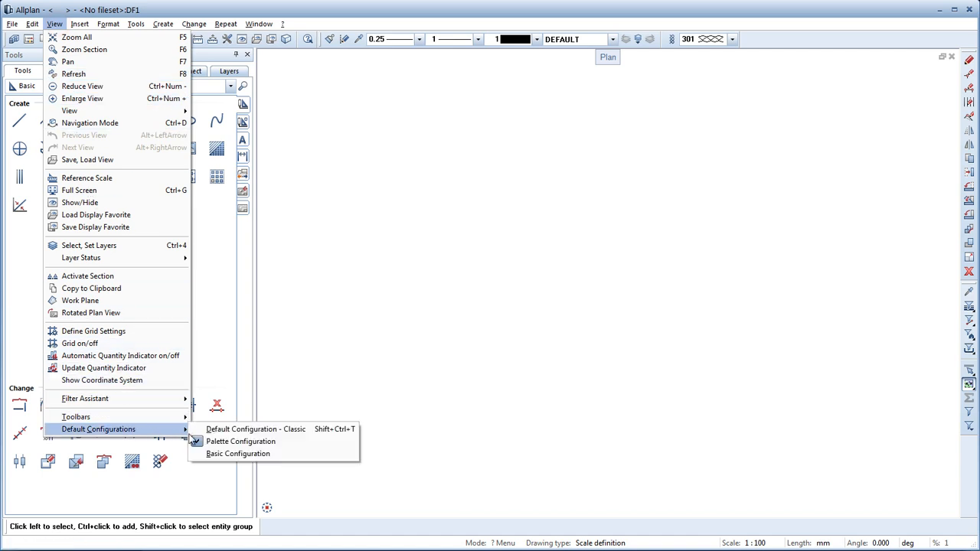
pyautogui.moveTo(241, 441)
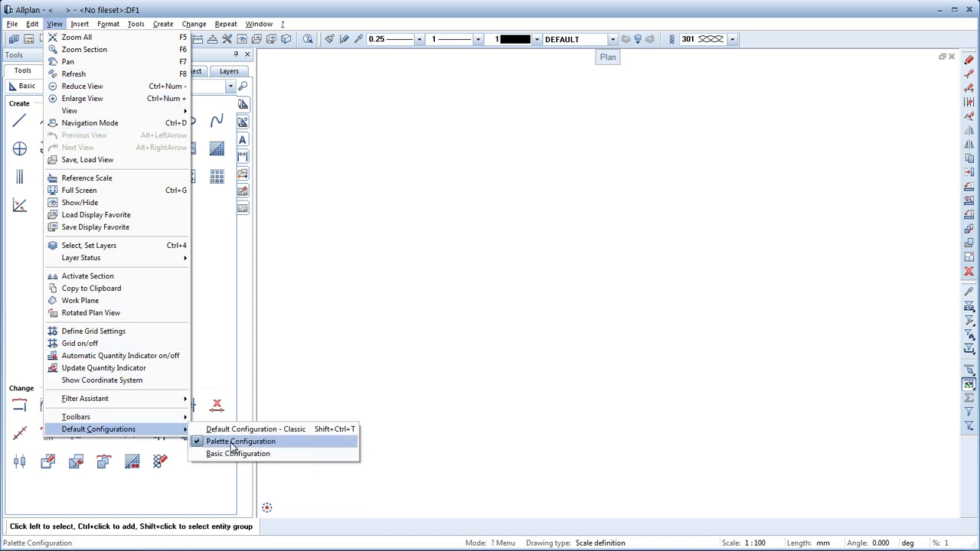
pyautogui.click(240, 441)
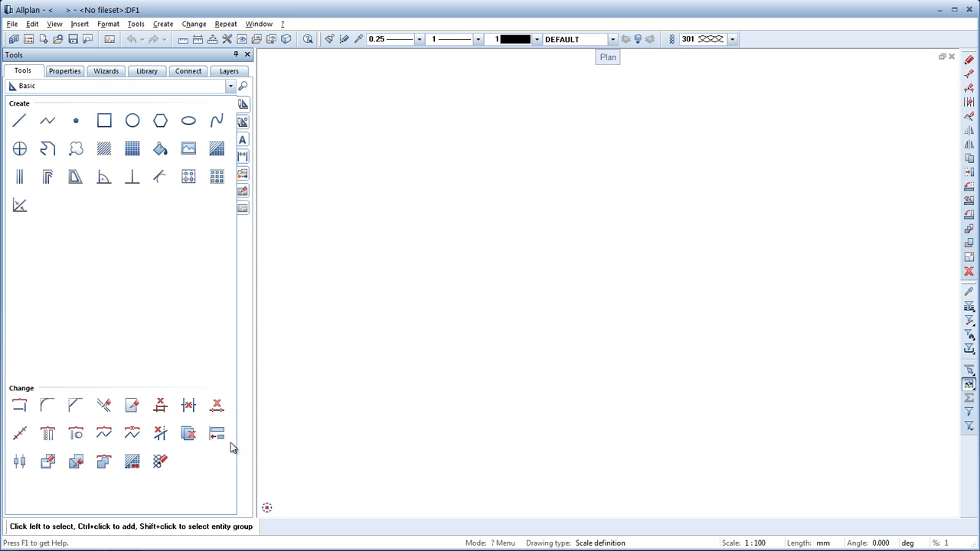
pyautogui.moveTo(168, 343)
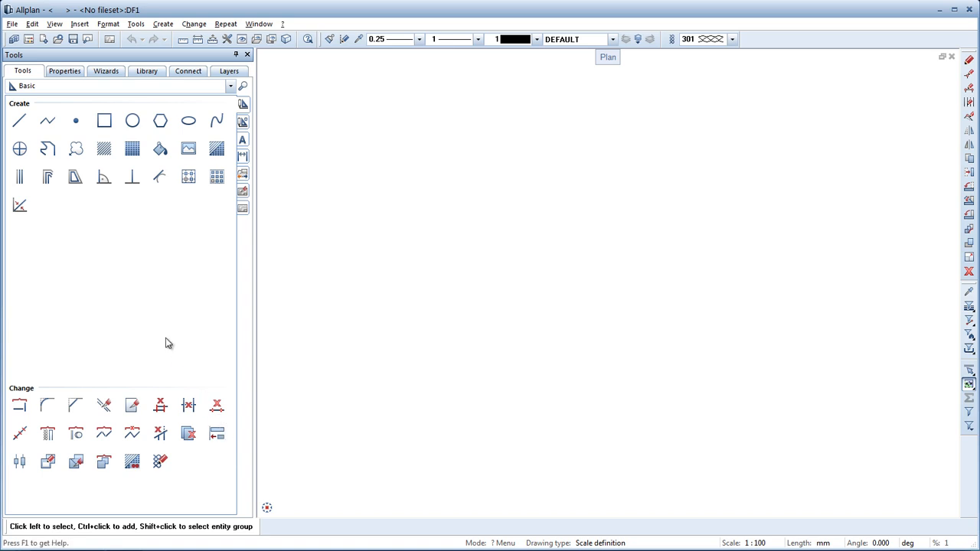
pyautogui.moveTo(23, 71)
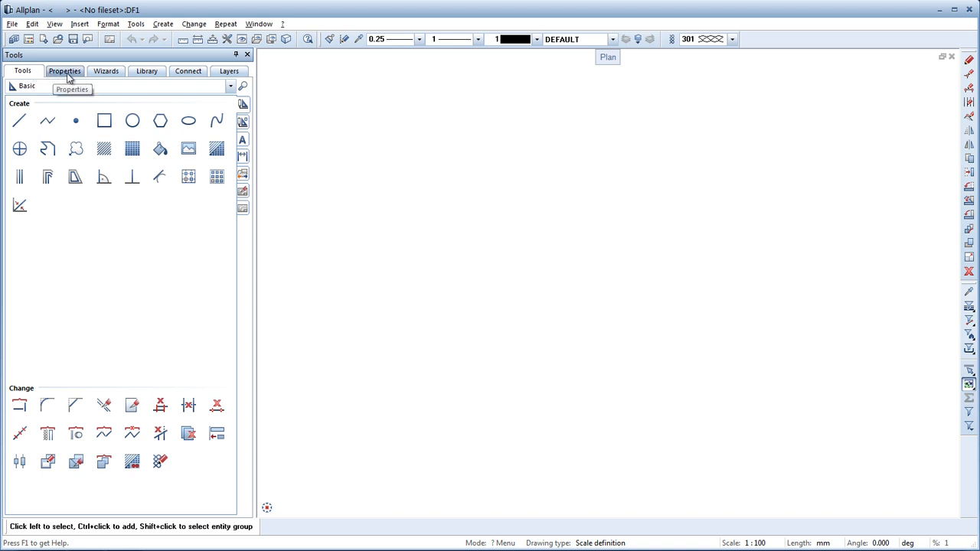
pyautogui.moveTo(105, 71)
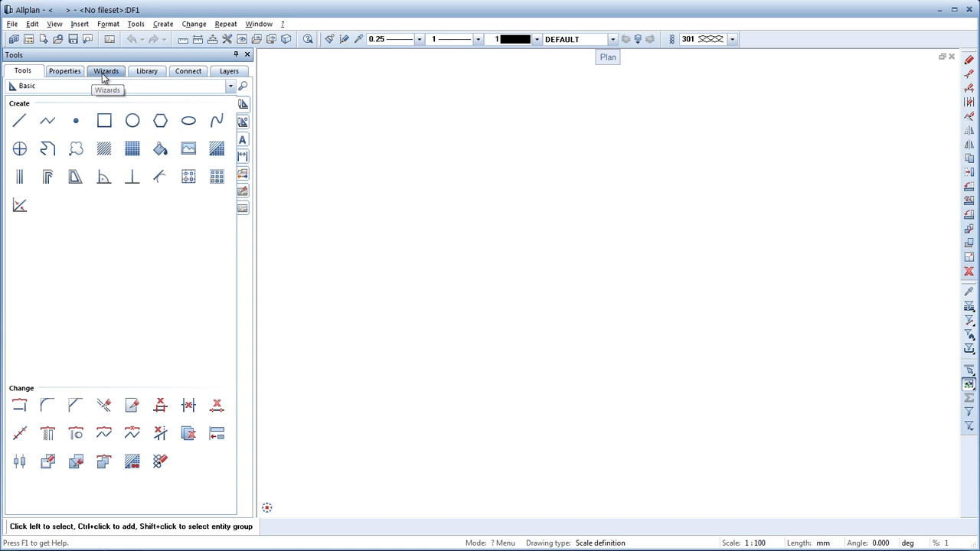
pyautogui.moveTo(147, 71)
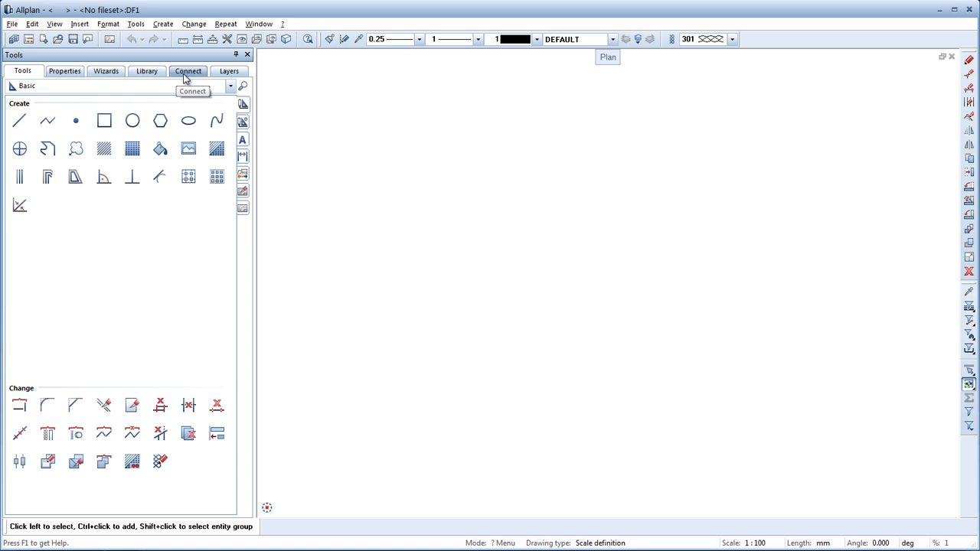
pyautogui.moveTo(229, 71)
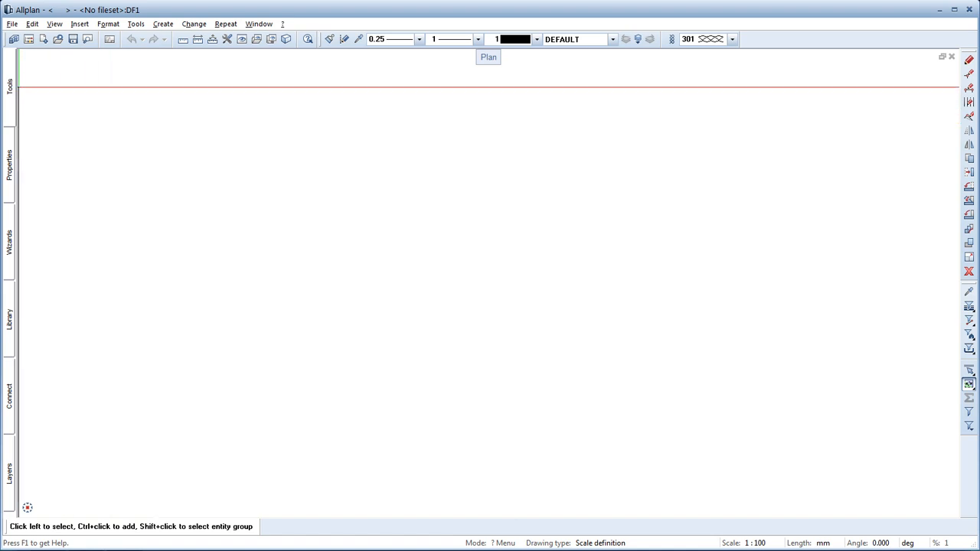
pyautogui.click(9, 85)
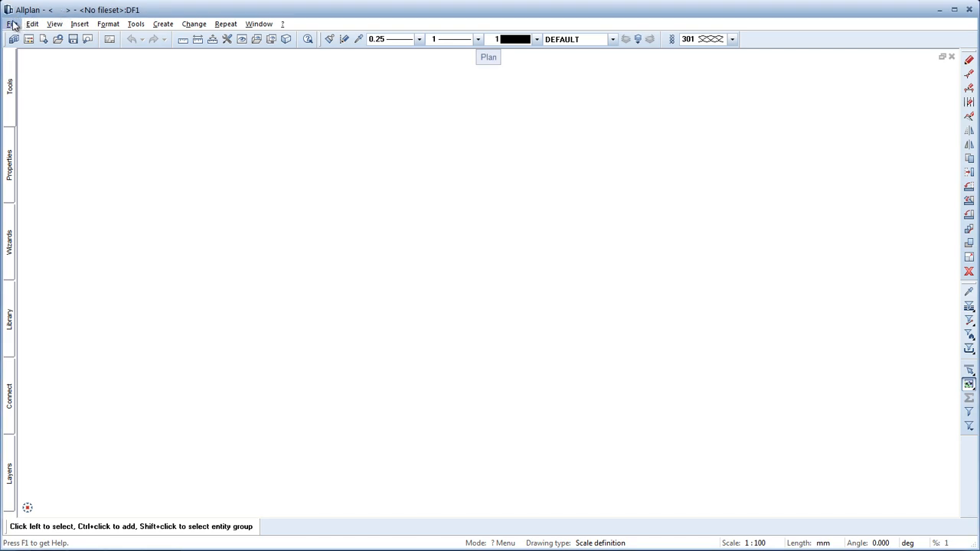
# Step: Open the QuickStart project from the project list
pyautogui.click(13, 25)
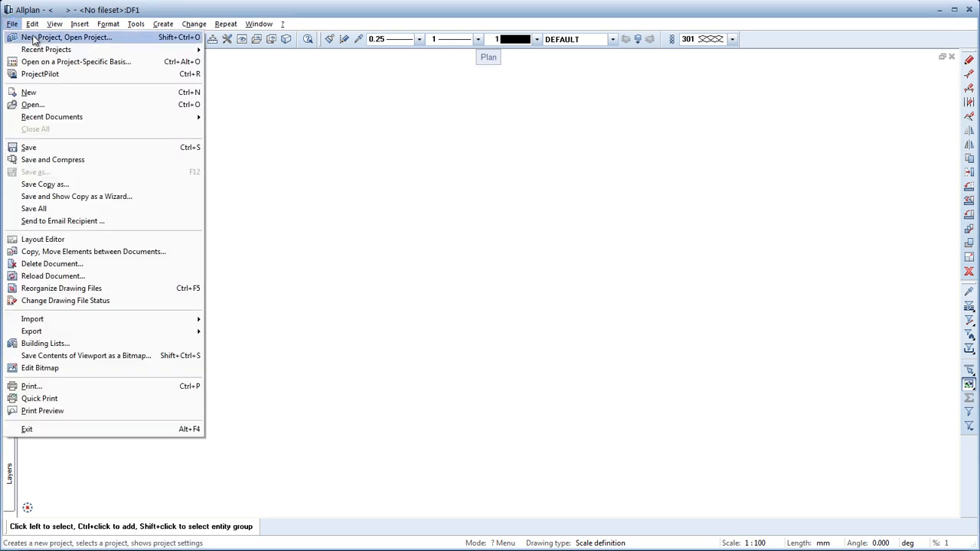
pyautogui.click(64, 37)
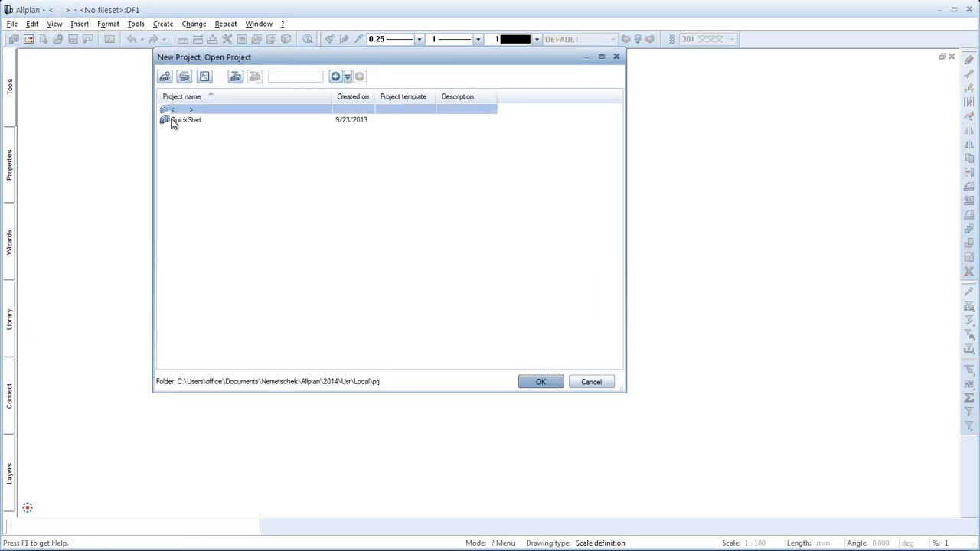
pyautogui.click(185, 120)
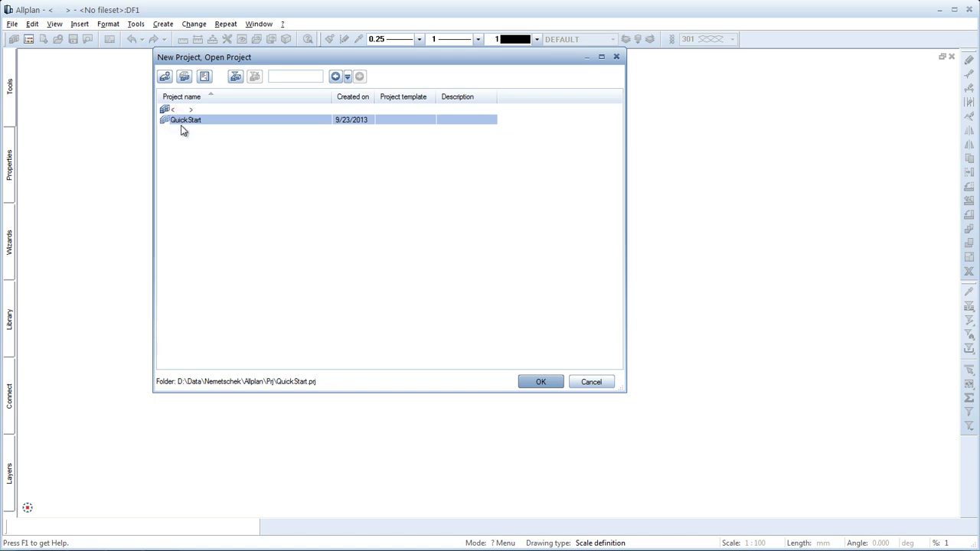
pyautogui.click(540, 381)
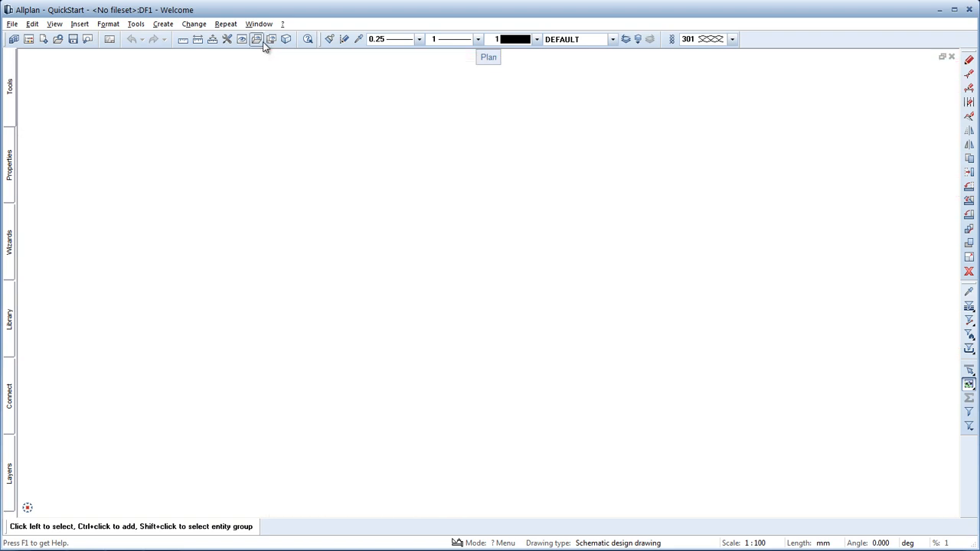
# Step: Load the 01-QuickStart.bdfa display favorite from the project favorites folder
pyautogui.click(258, 40)
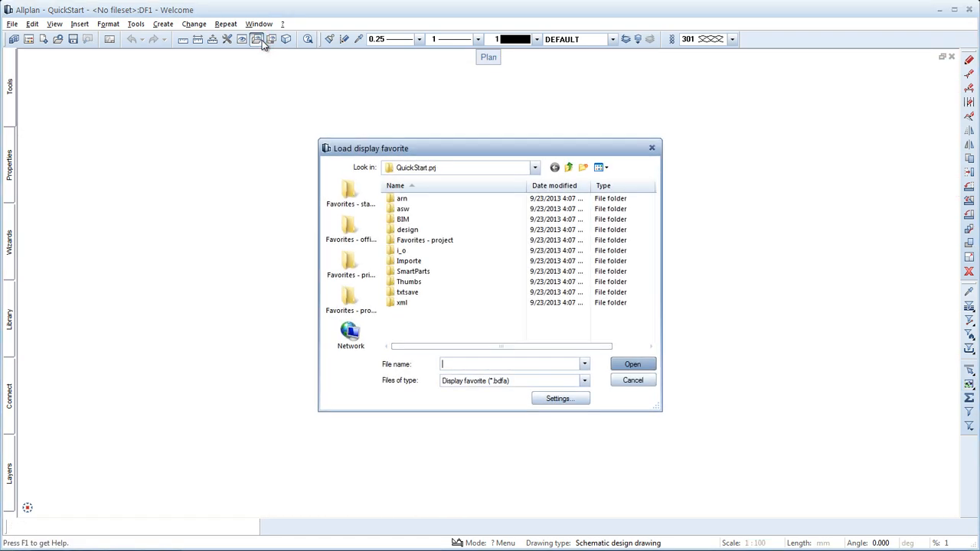
pyautogui.moveTo(360, 297)
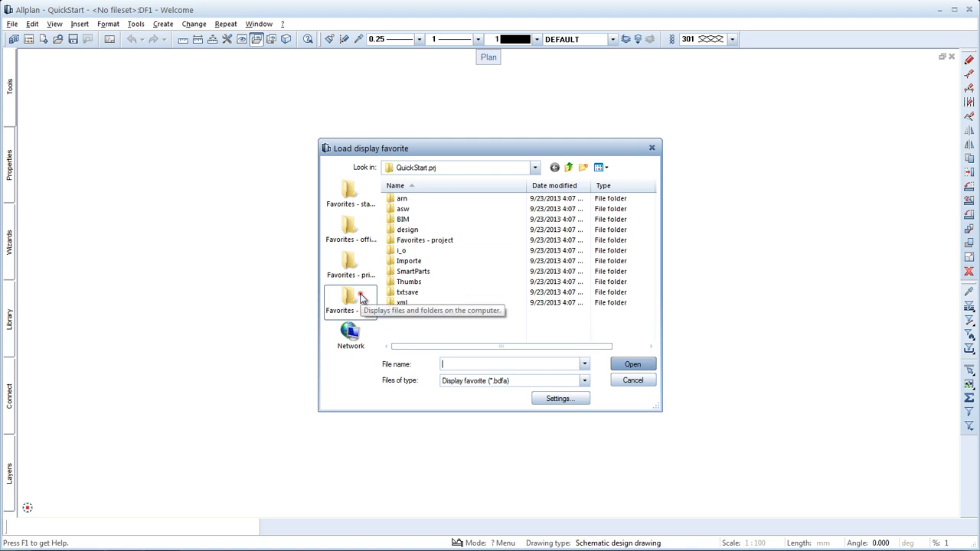
pyautogui.click(351, 299)
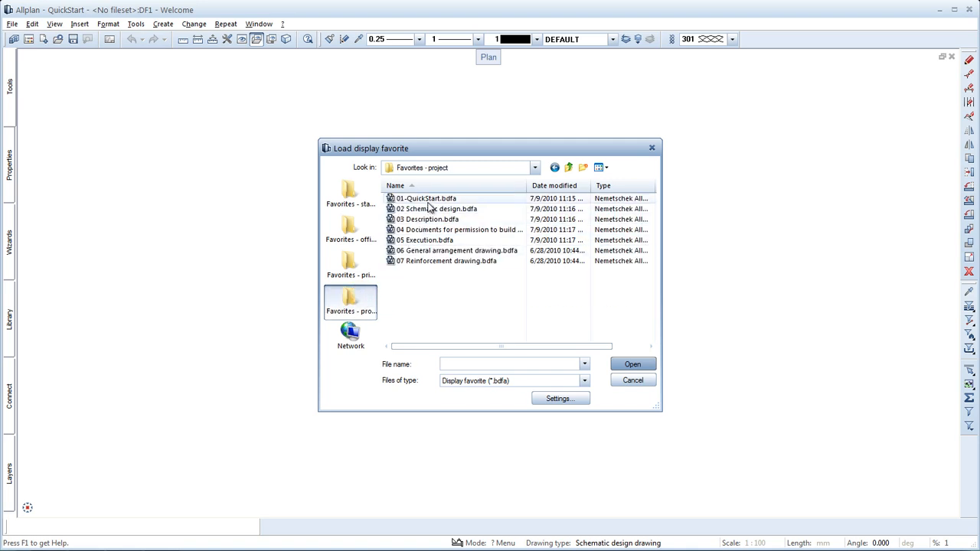
pyautogui.click(425, 199)
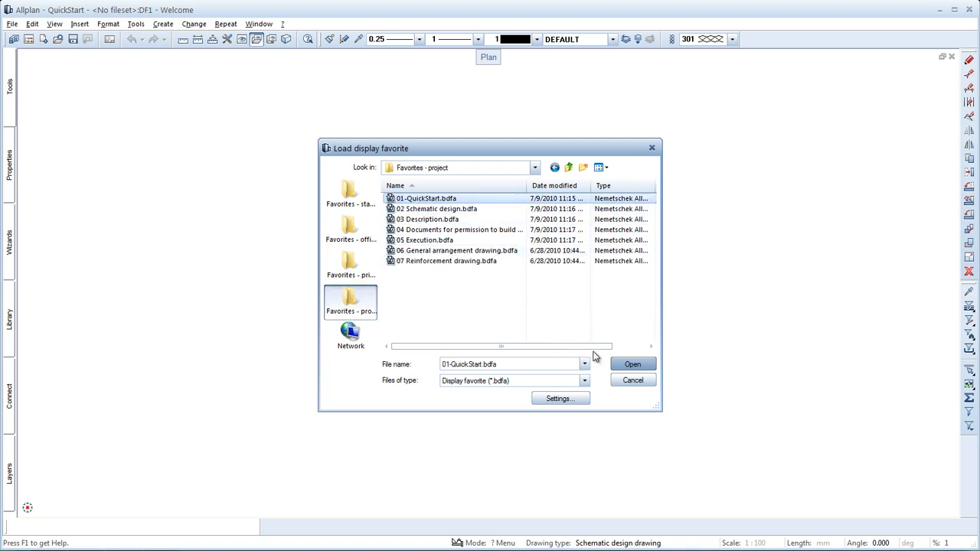
pyautogui.click(633, 365)
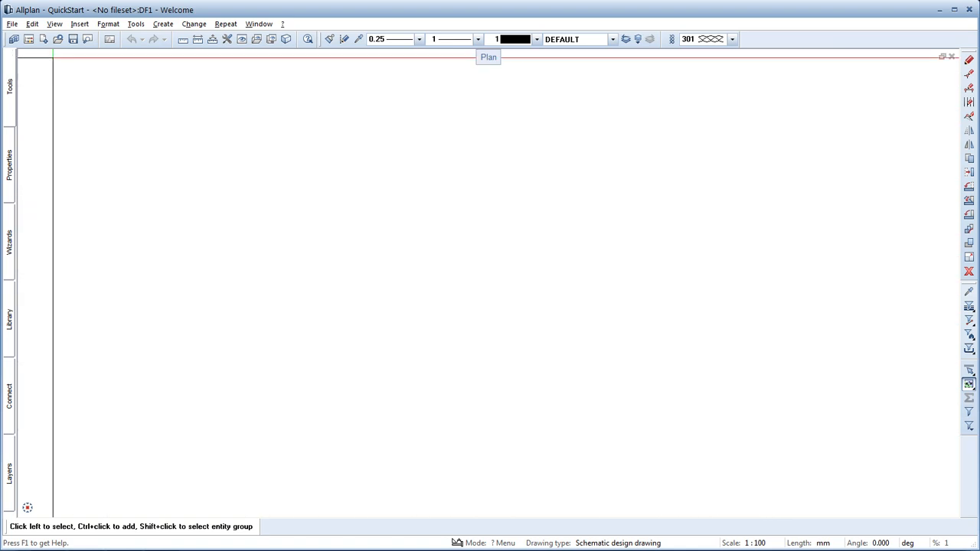
# Step: Show the building structure full-screen and deselect the Welcome drawing under START
pyautogui.click(12, 25)
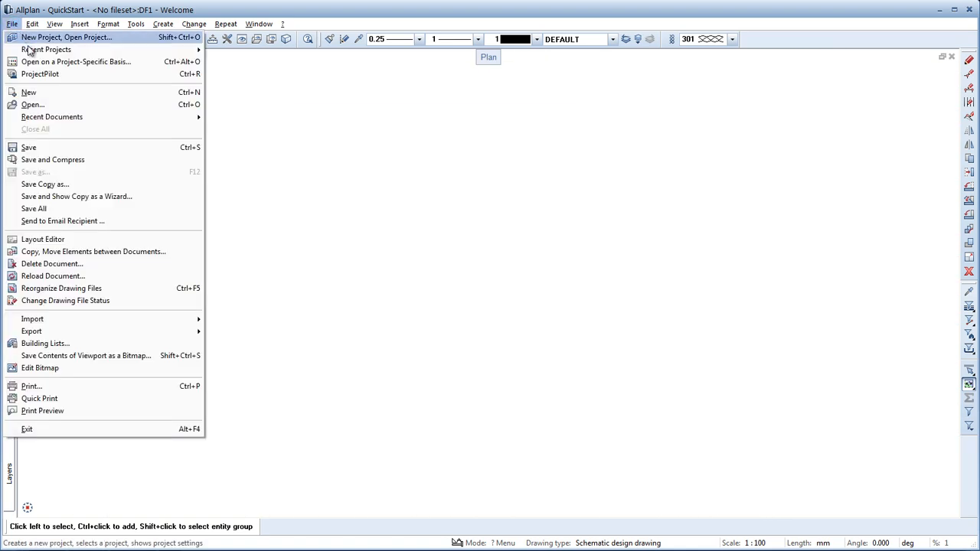
pyautogui.click(12, 24)
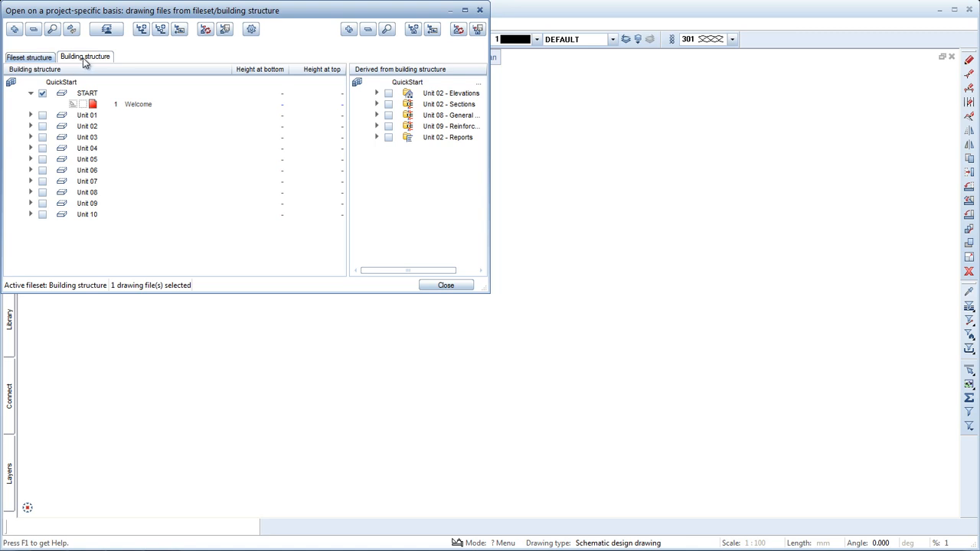
pyautogui.moveTo(129, 123)
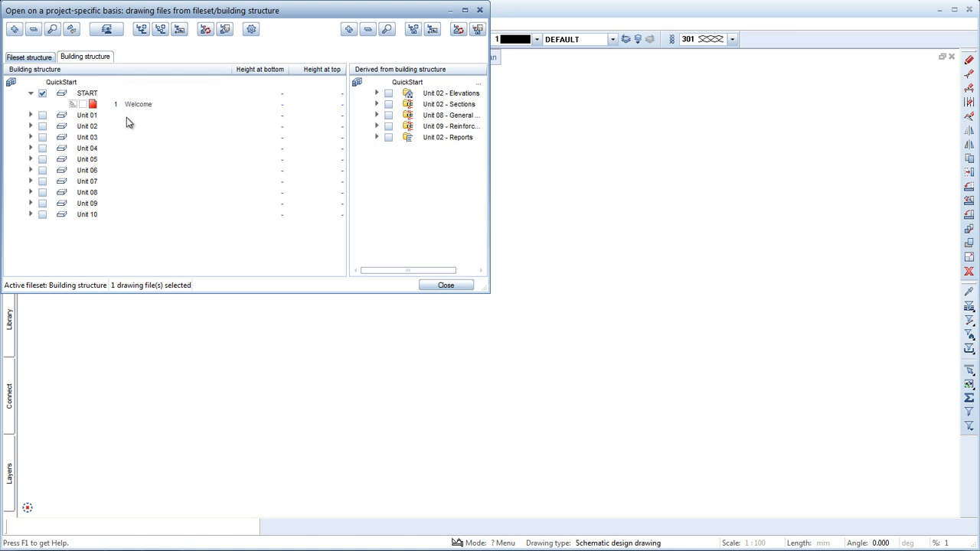
pyautogui.moveTo(135, 235)
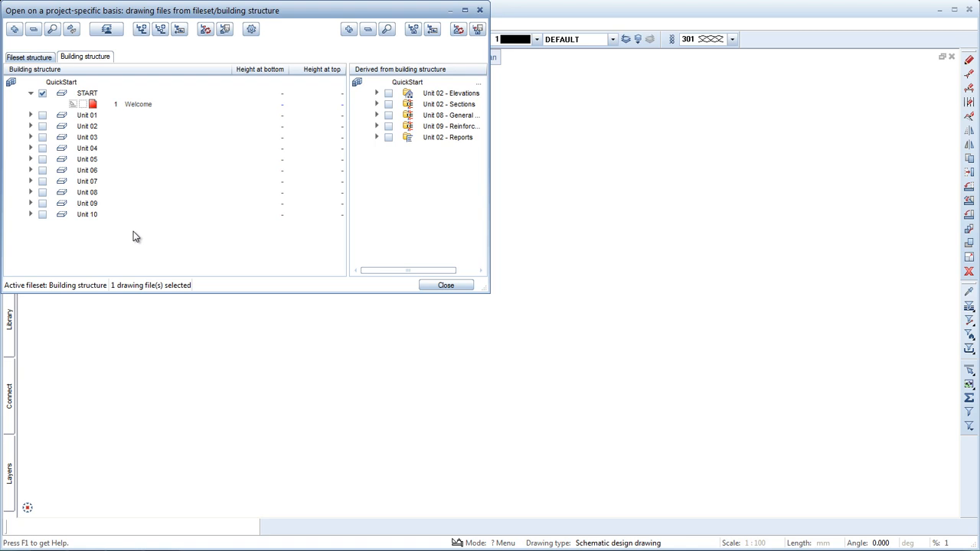
pyautogui.moveTo(457, 16)
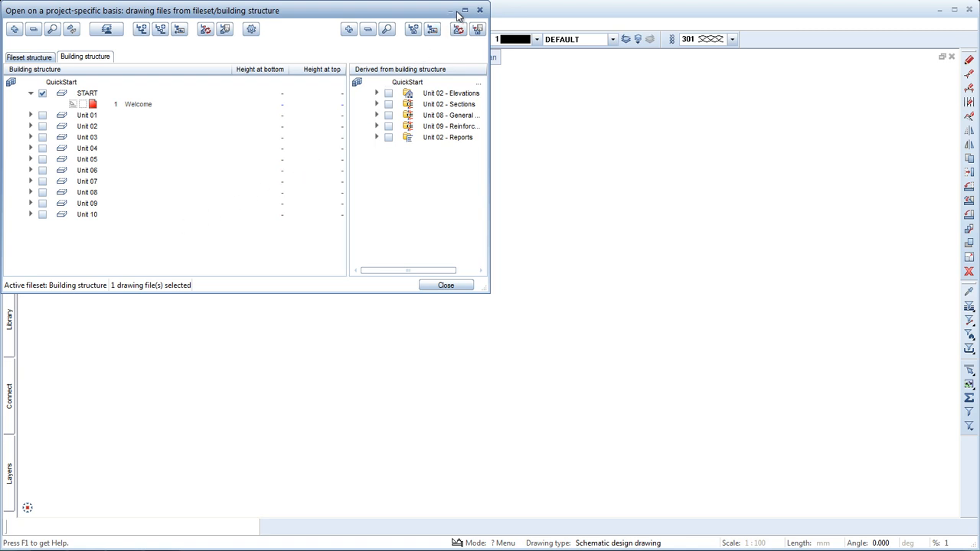
pyautogui.click(464, 9)
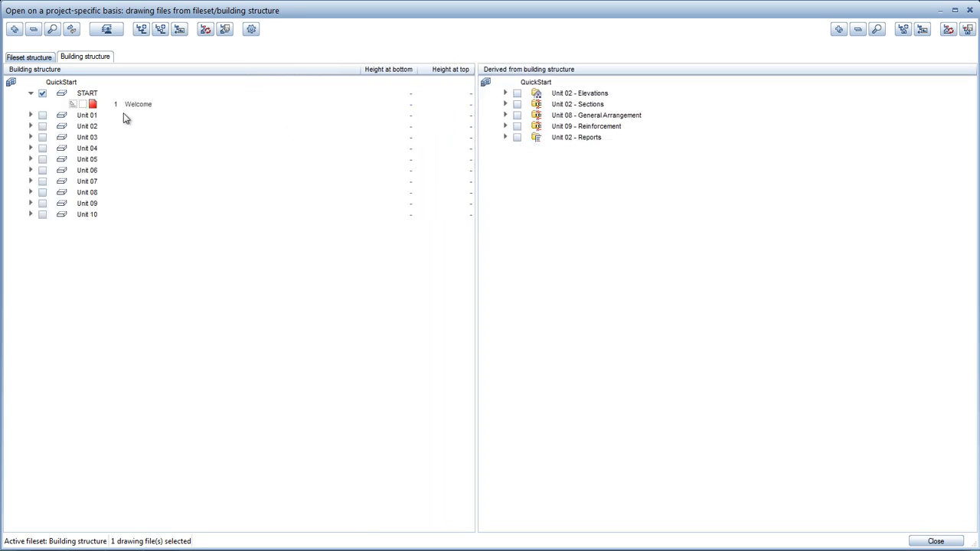
pyautogui.click(43, 93)
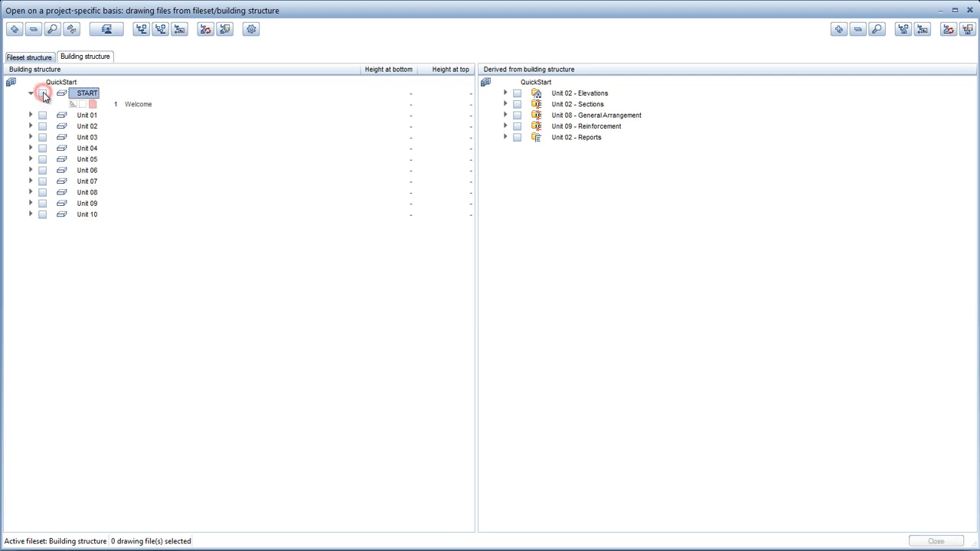
pyautogui.click(43, 115)
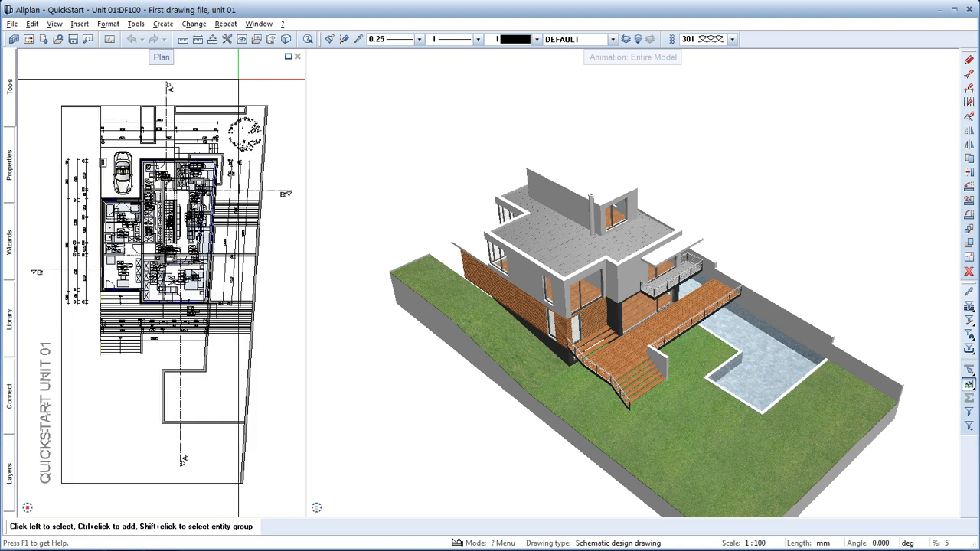
pyautogui.moveTo(385, 101)
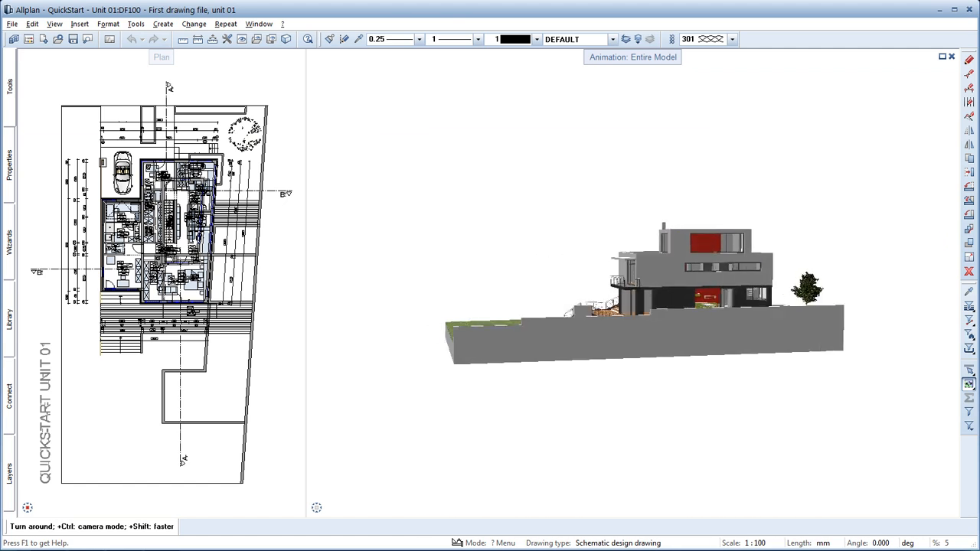
# Step: Orbit the house model in the animation window to view another side
pyautogui.moveTo(646, 291); pyautogui.dragTo(520, 175)
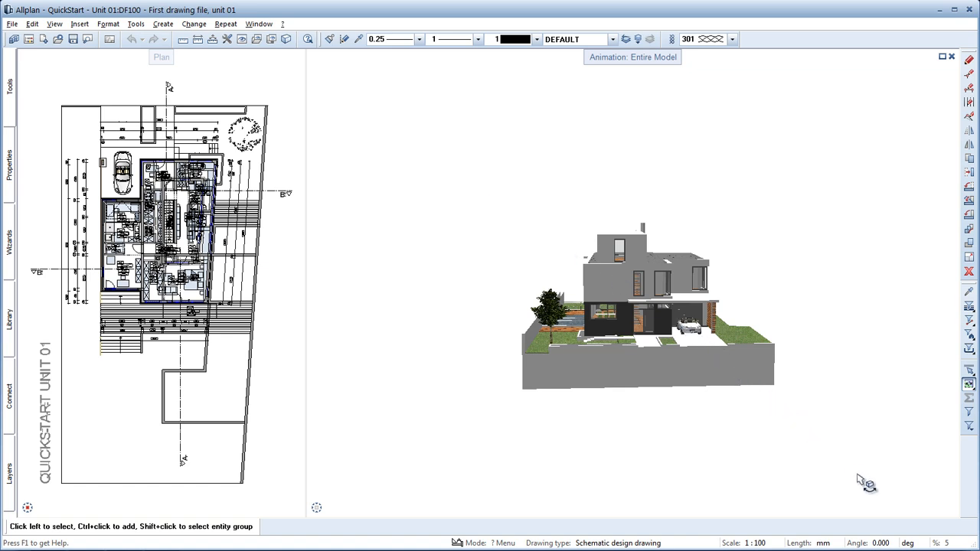
# Step: Cut the house with Section A and export it as a 3D PDF that opens afterwards
pyautogui.click(896, 508)
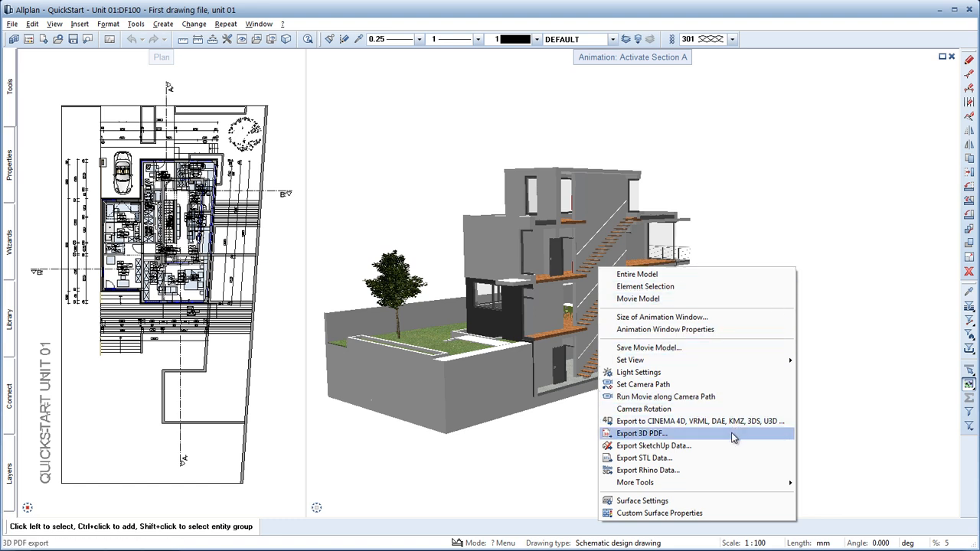
pyautogui.click(640, 434)
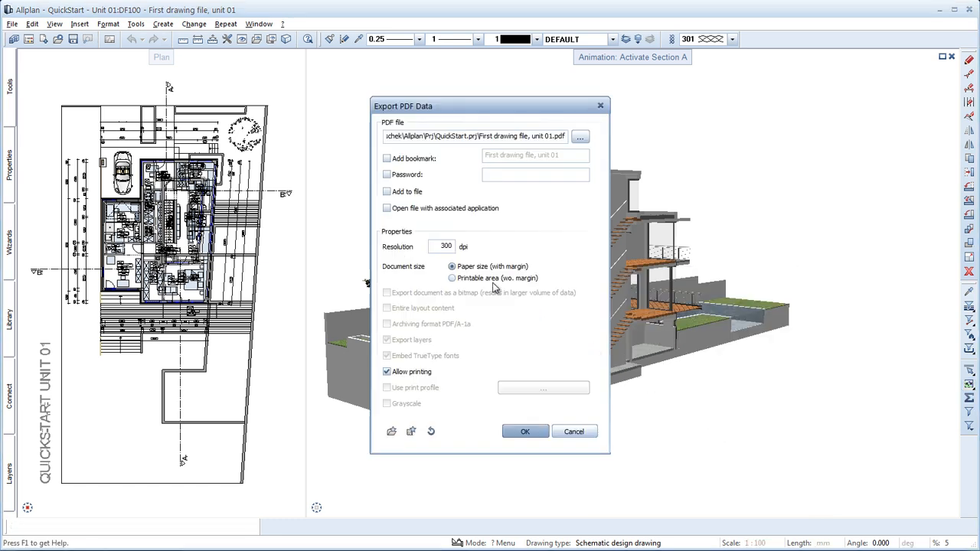
pyautogui.click(386, 208)
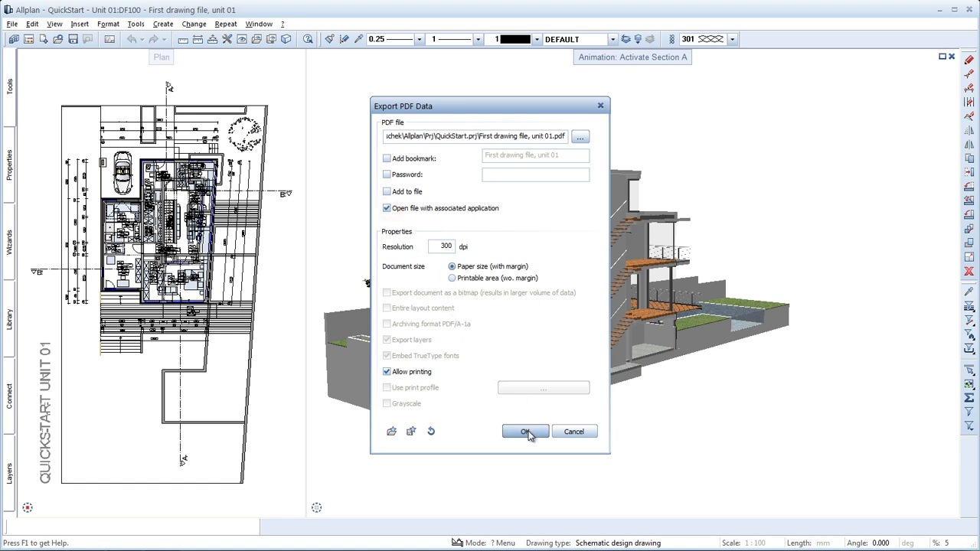
pyautogui.click(526, 432)
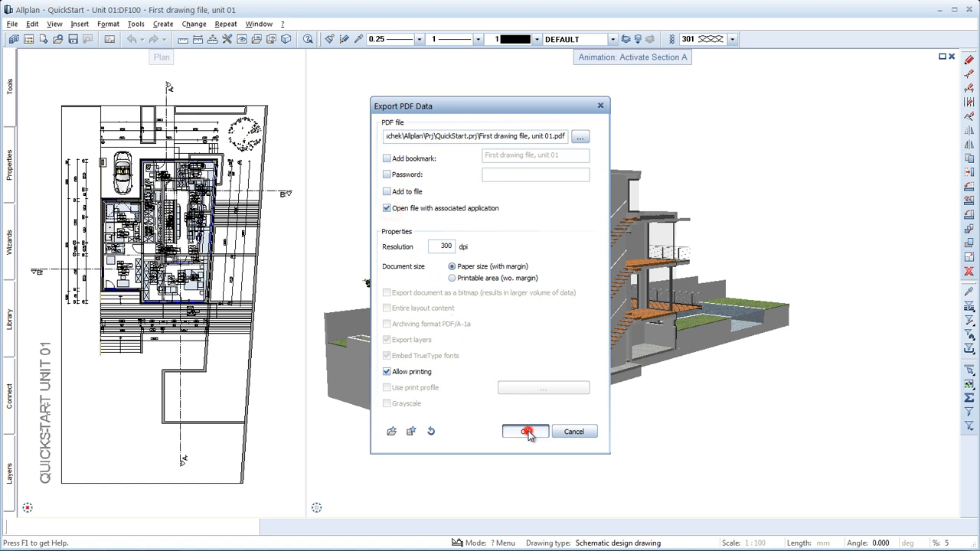
pyautogui.click(525, 431)
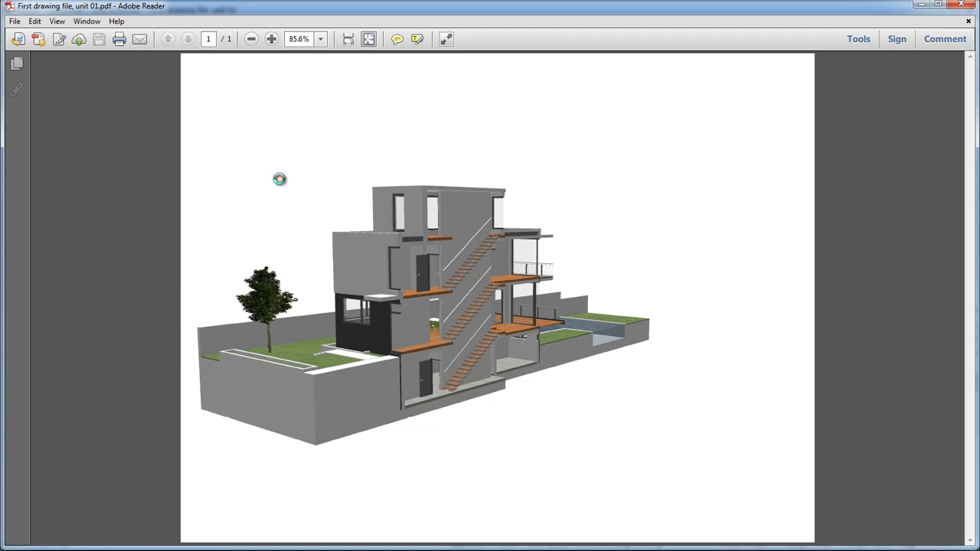
# Step: Activate the 3D model in Adobe Reader, close Reader, then close the animation window
pyautogui.click(279, 181)
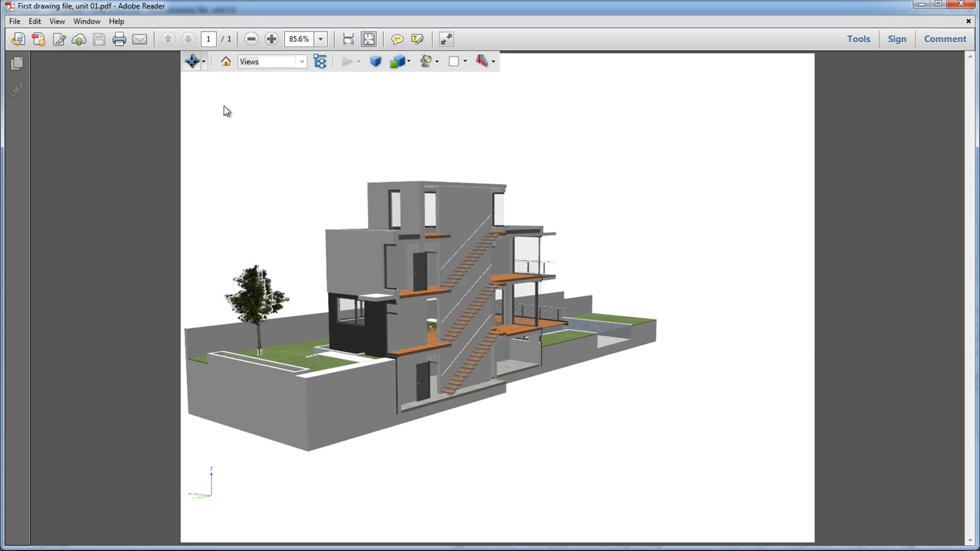
pyautogui.click(192, 61)
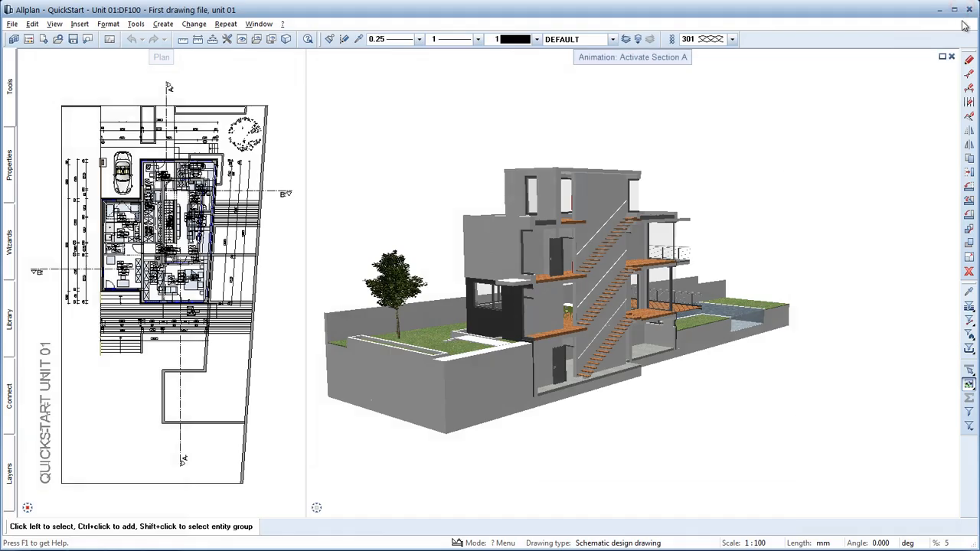
pyautogui.click(949, 57)
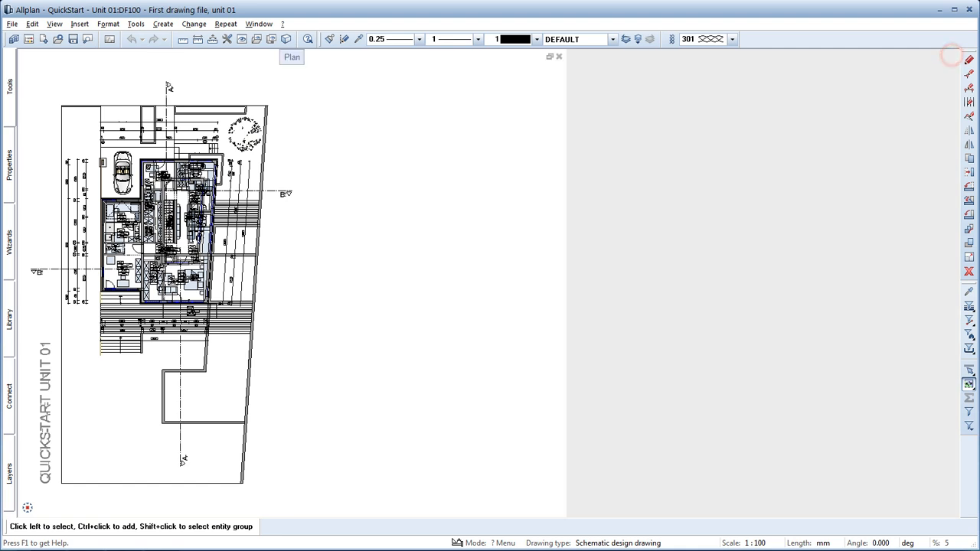